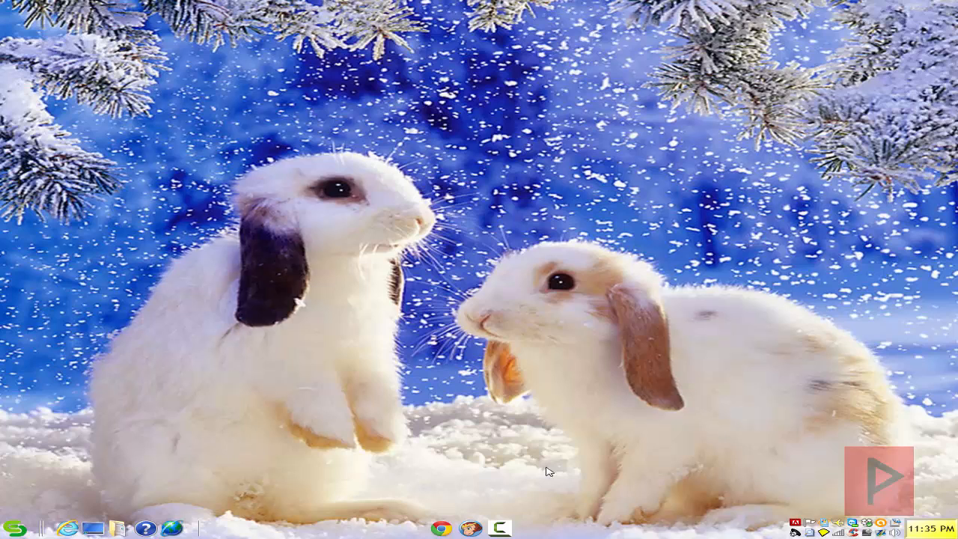
pyautogui.moveTo(473, 498)
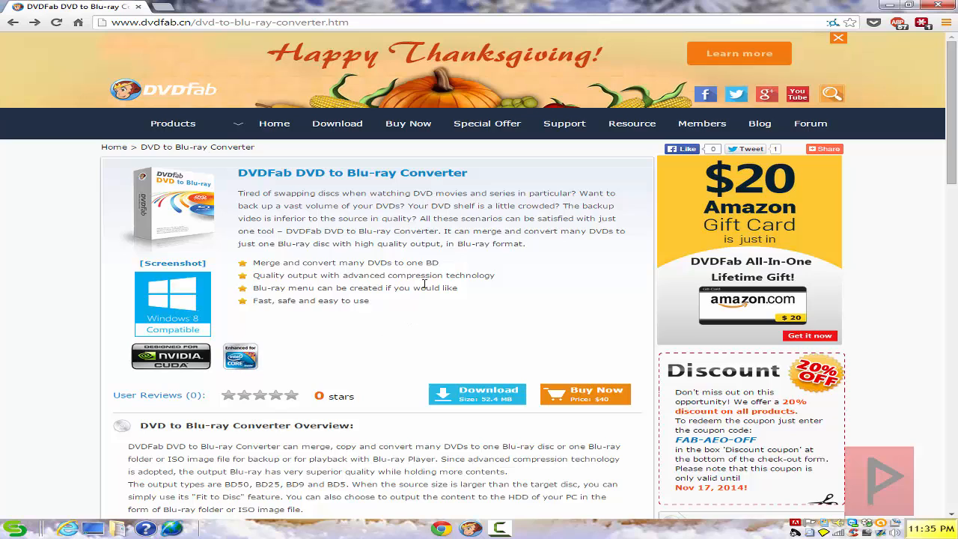
pyautogui.moveTo(362, 240)
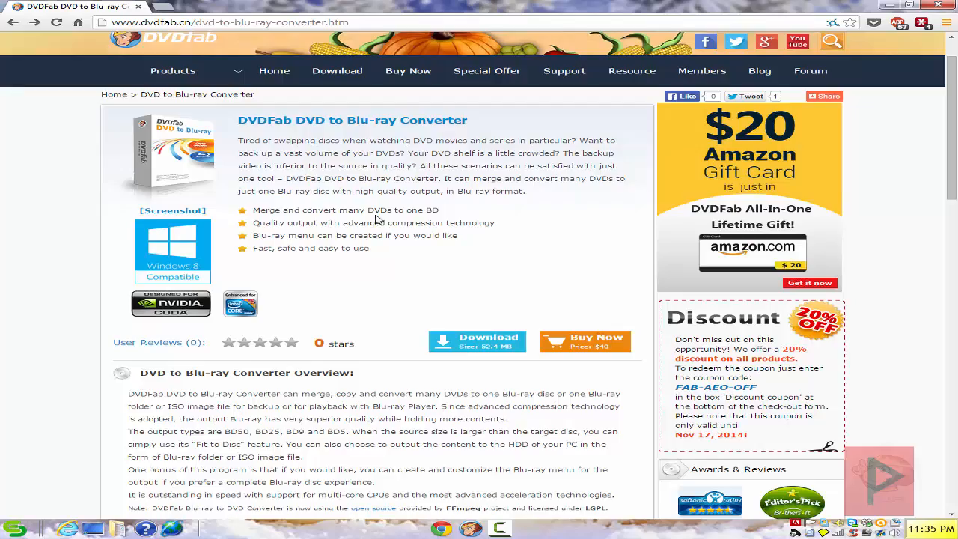
# Open the 'Merge DVDs to Blu-ray' article under Related Tips and read through it
pyautogui.scroll(-3)
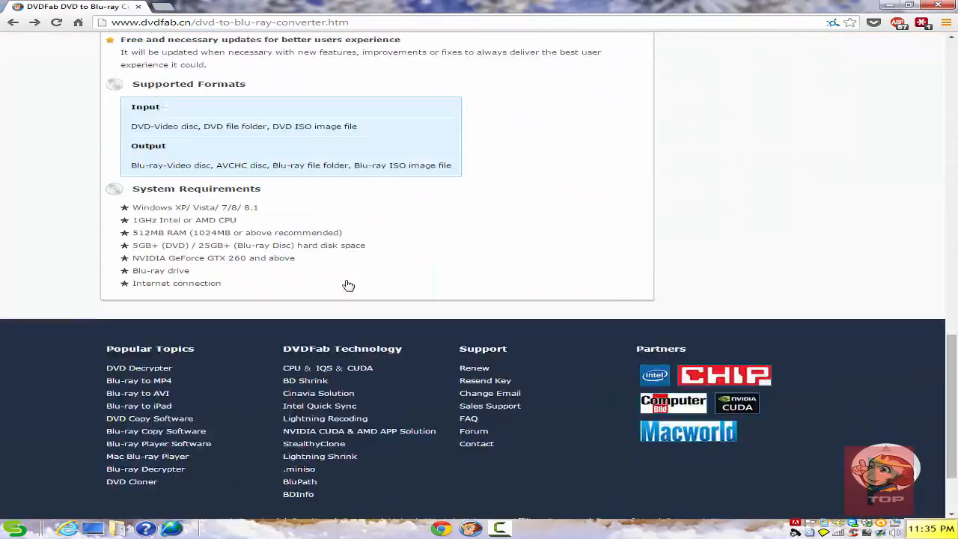
pyautogui.scroll(3)
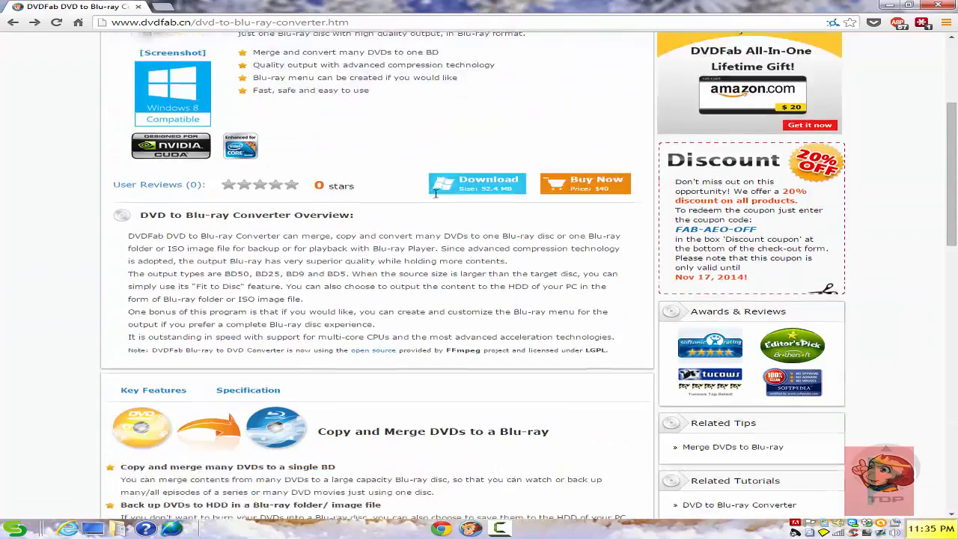
pyautogui.scroll(-3)
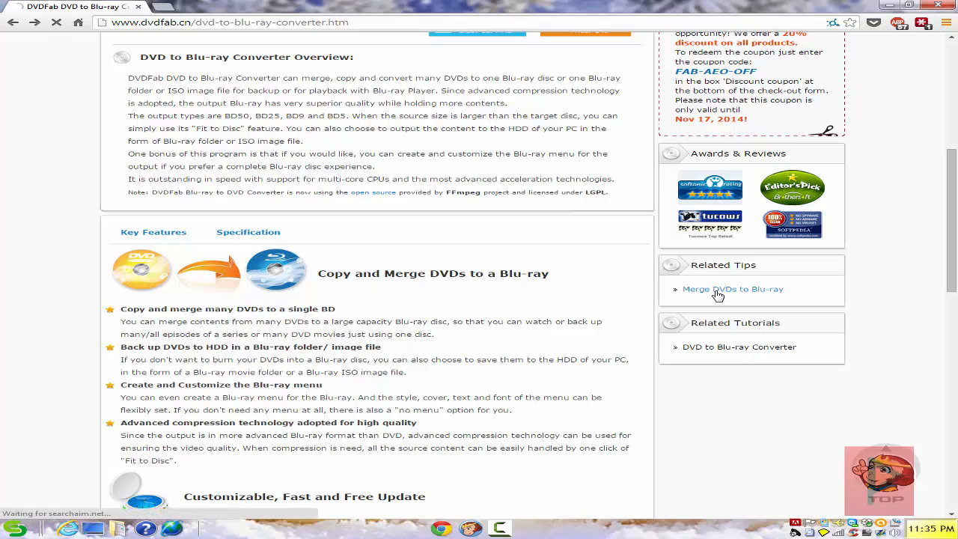
pyautogui.click(733, 289)
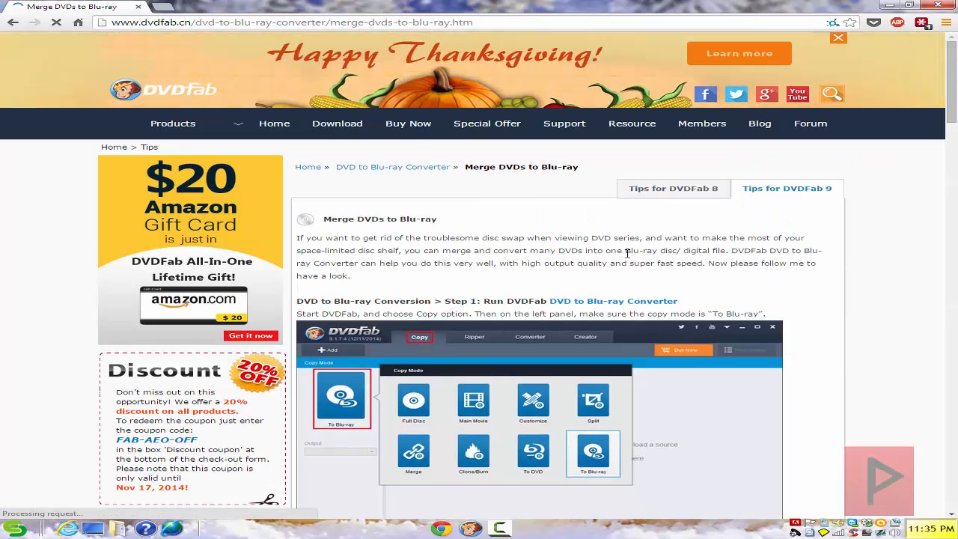
pyautogui.scroll(-3)
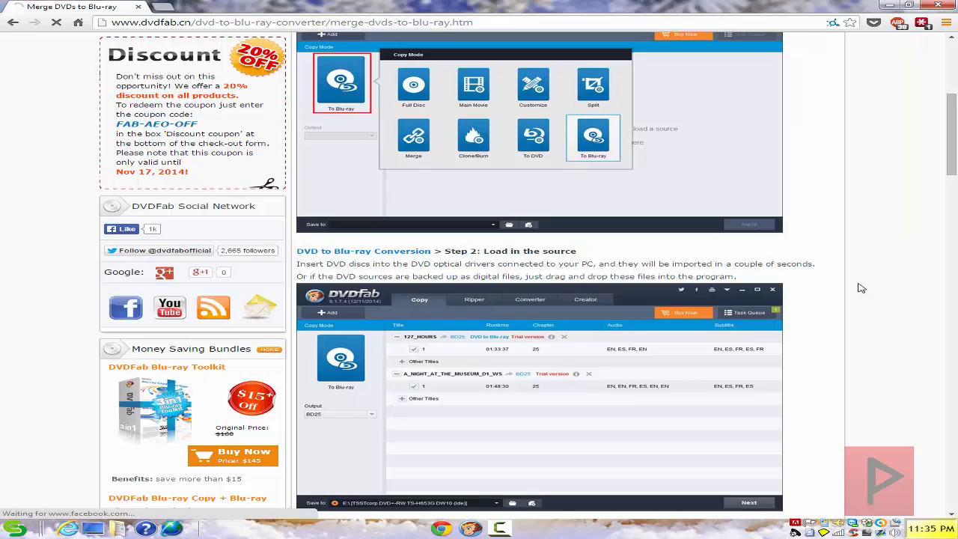
pyautogui.scroll(-3)
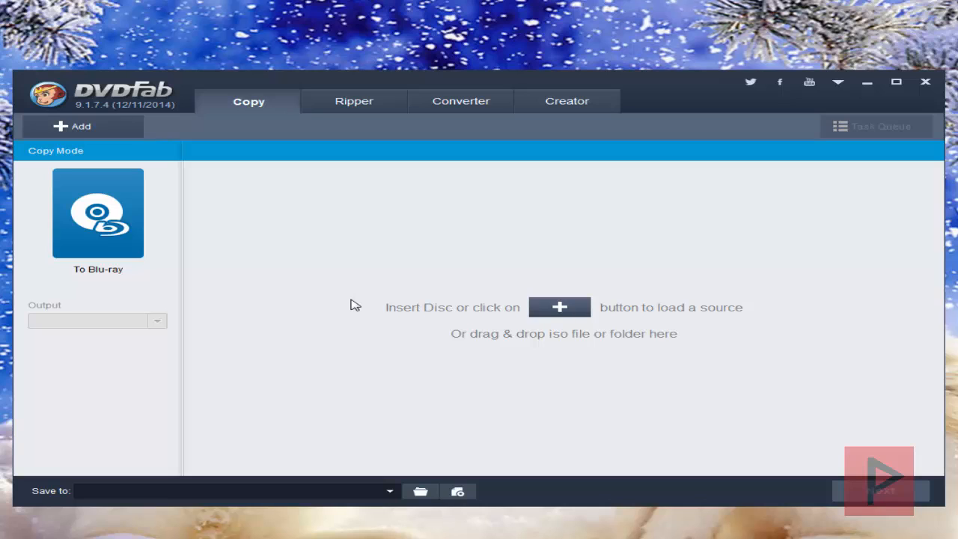
# Choose Main Movie from the Copy Mode grid
pyautogui.click(99, 213)
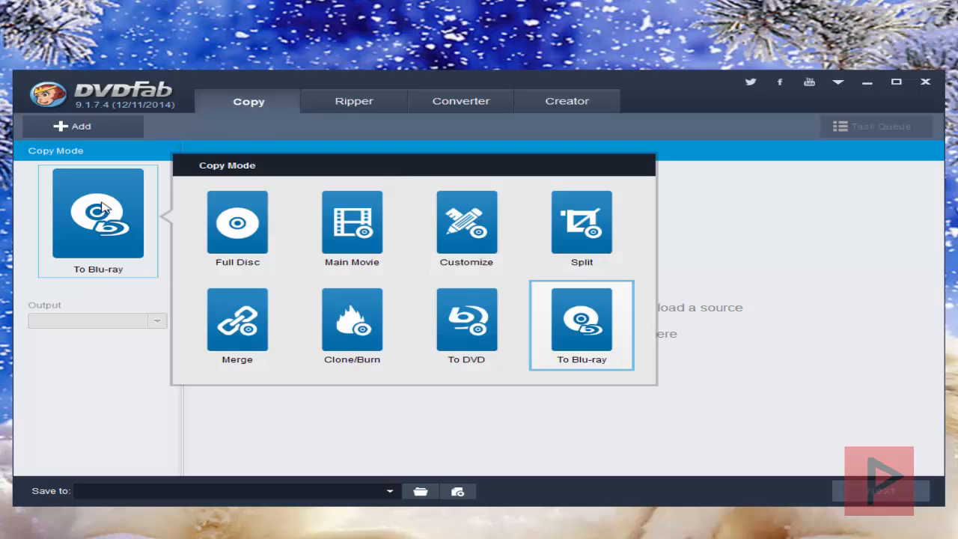
pyautogui.click(351, 224)
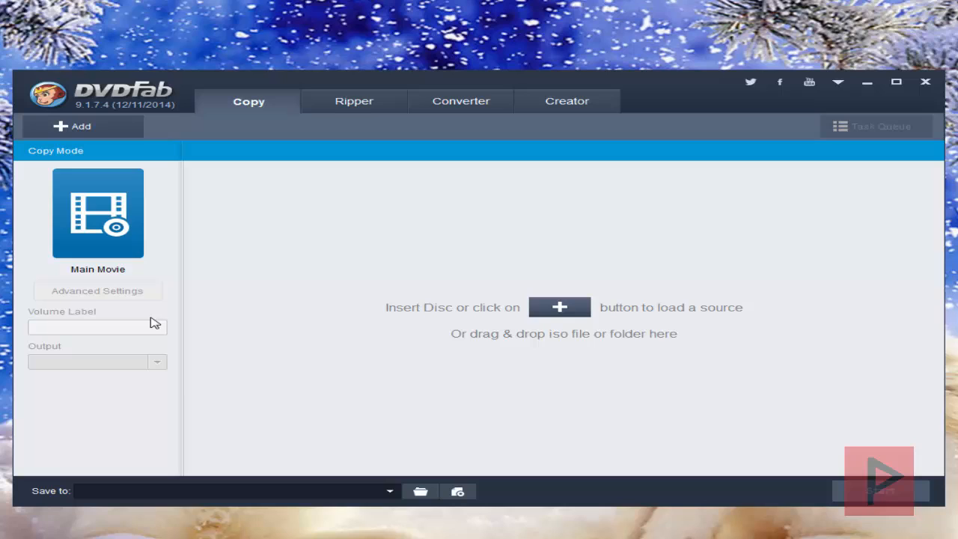
pyautogui.moveTo(398, 506)
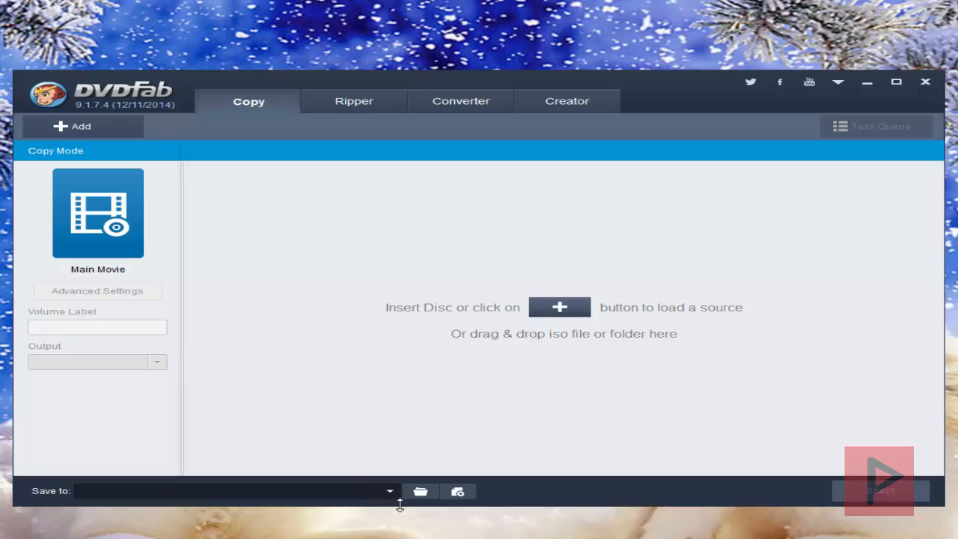
pyautogui.moveTo(357, 476)
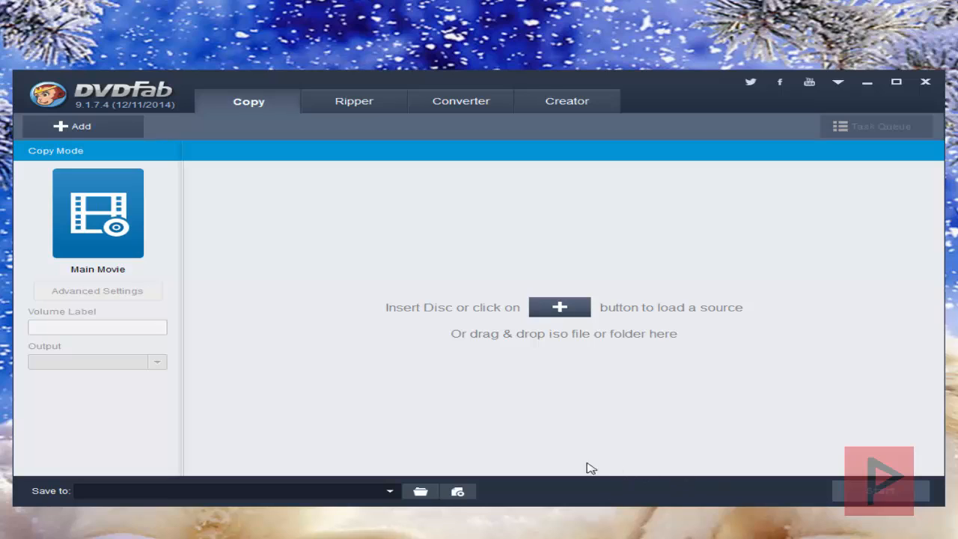
pyautogui.moveTo(535, 455)
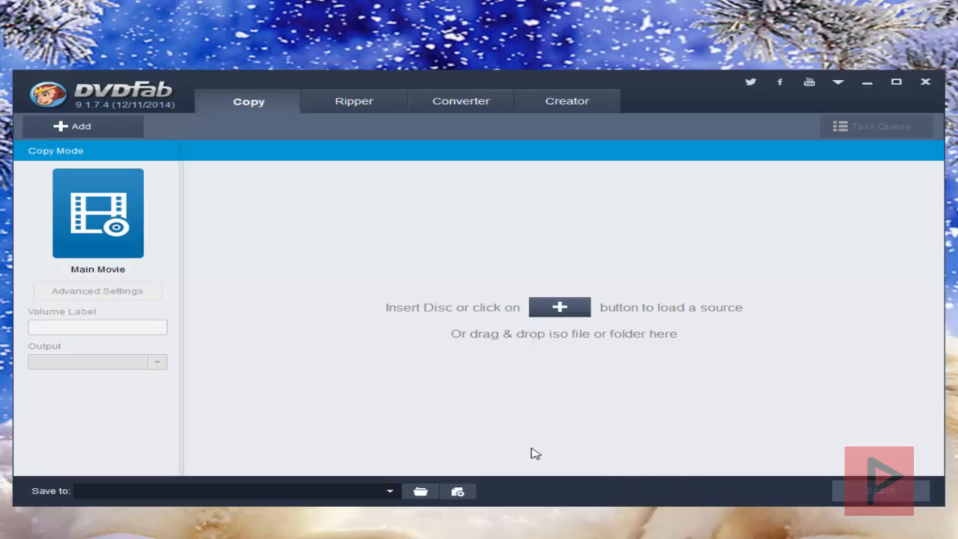
pyautogui.moveTo(233, 224)
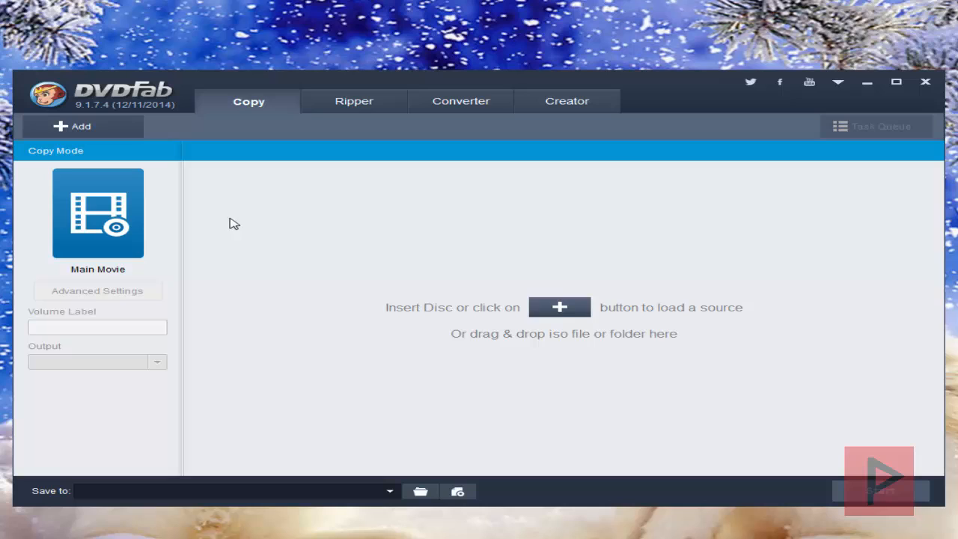
# Switch back to To Blu-ray mode and load both Die Hard ISO files from Temp as sources
pyautogui.click(97, 213)
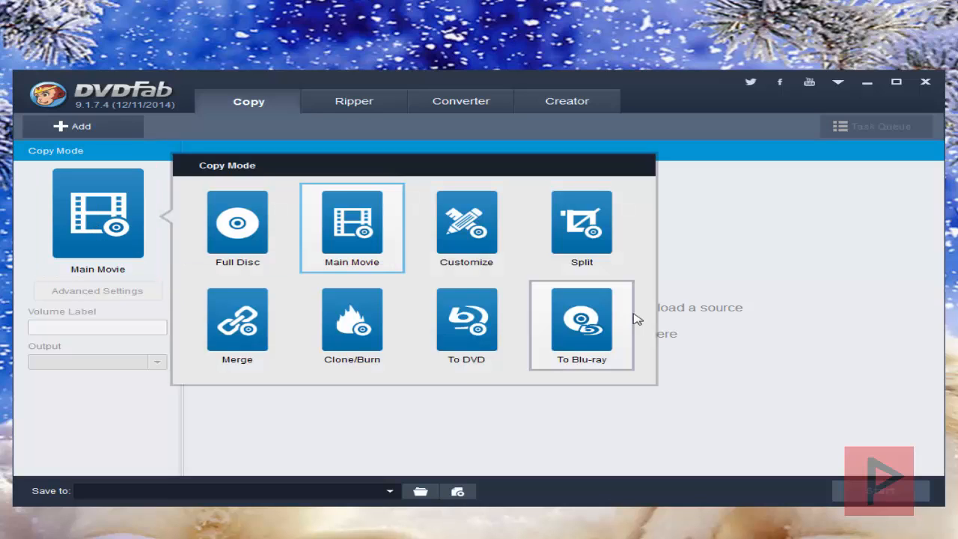
pyautogui.click(580, 323)
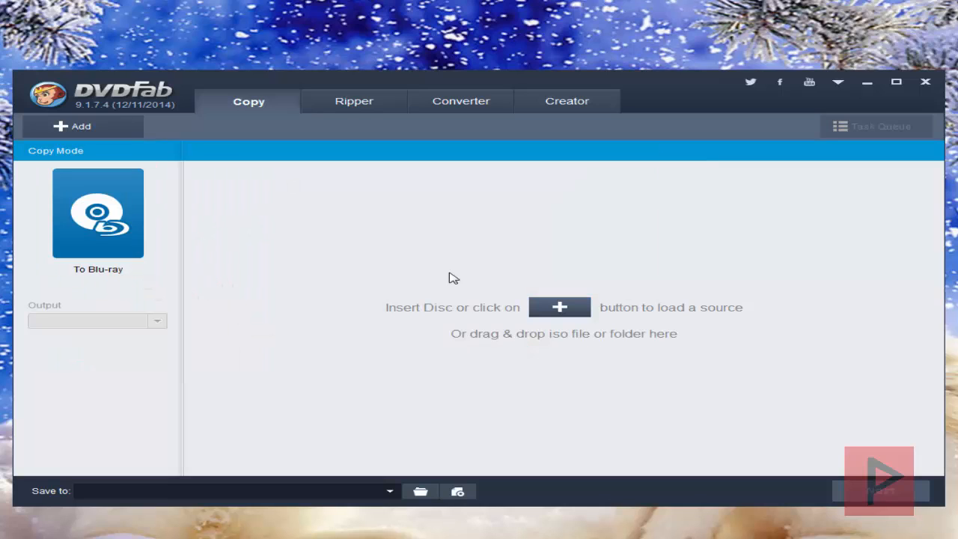
pyautogui.click(559, 306)
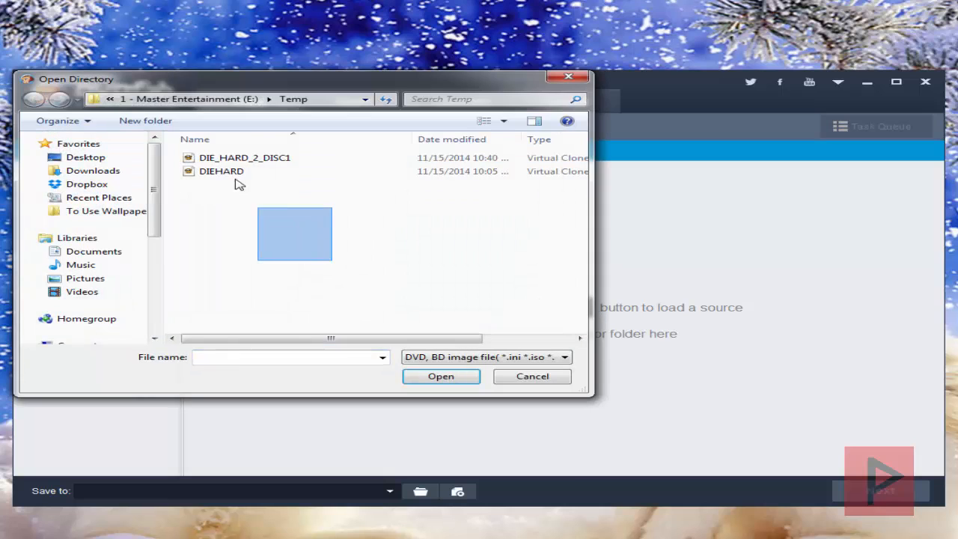
pyautogui.click(440, 376)
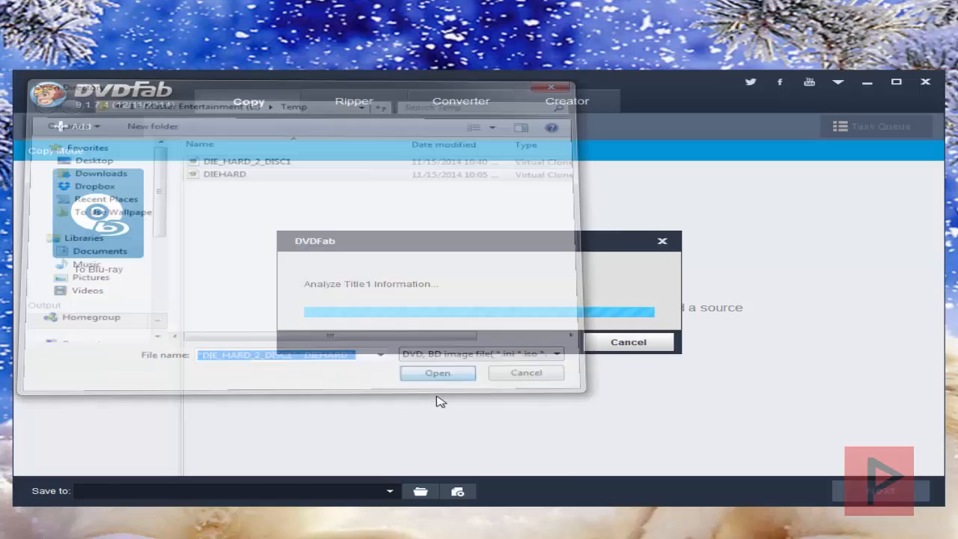
pyautogui.click(437, 373)
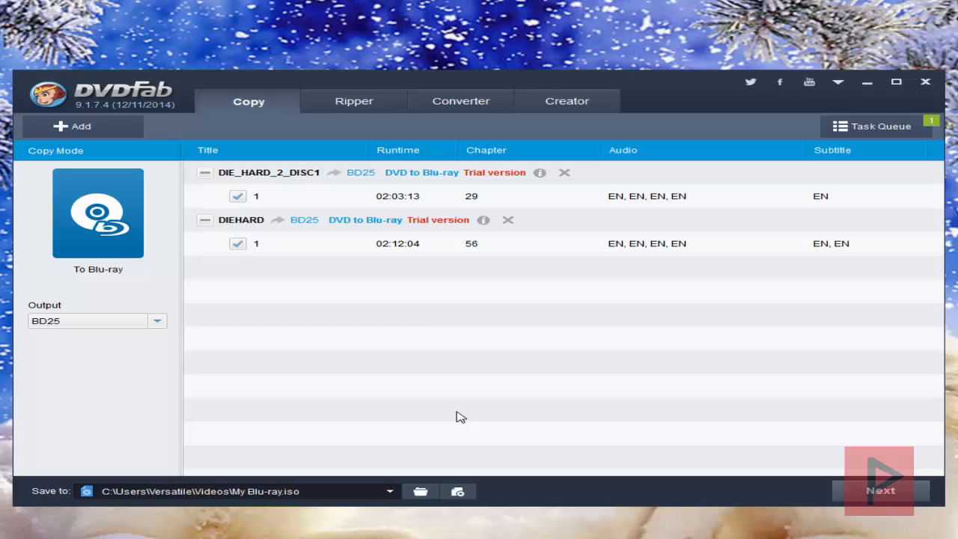
pyautogui.moveTo(145, 290)
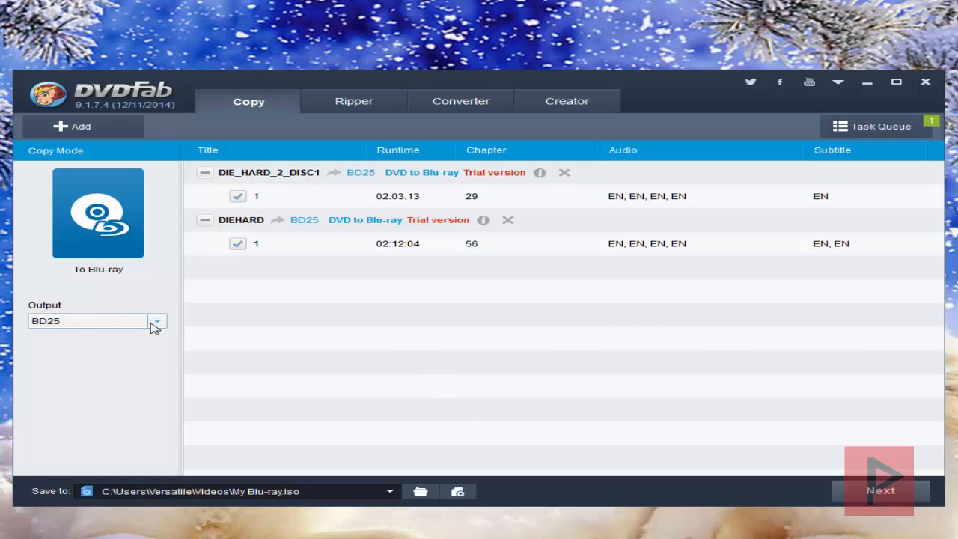
# Keep BD25 output saved to My Blu-ray.iso, review the DIEHARD chapters, and proceed to merging
pyautogui.click(157, 320)
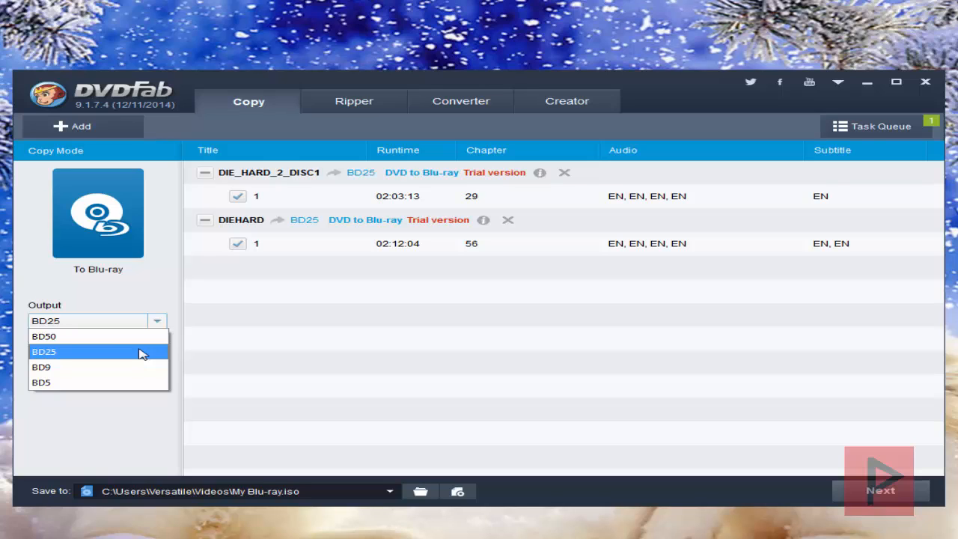
pyautogui.click(43, 350)
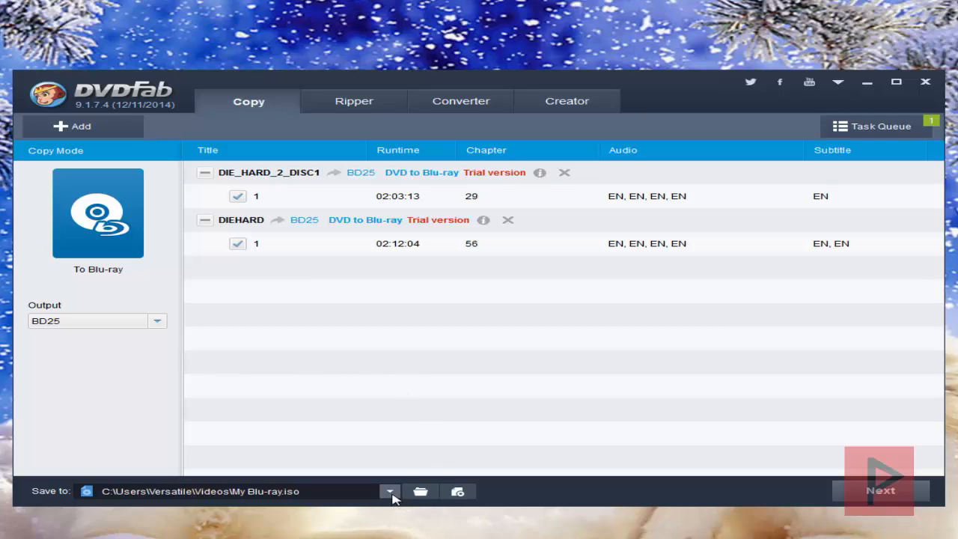
pyautogui.click(389, 491)
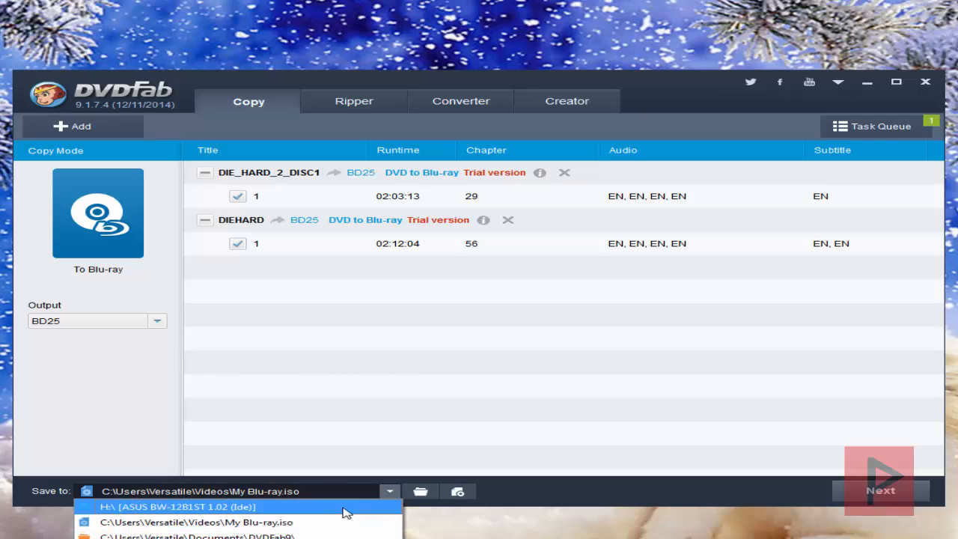
pyautogui.moveTo(297, 508)
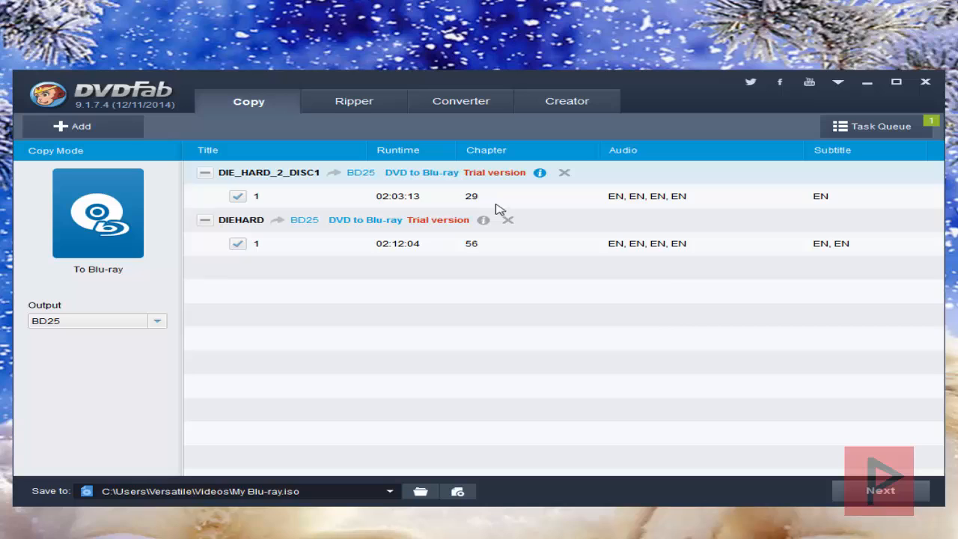
pyautogui.click(471, 242)
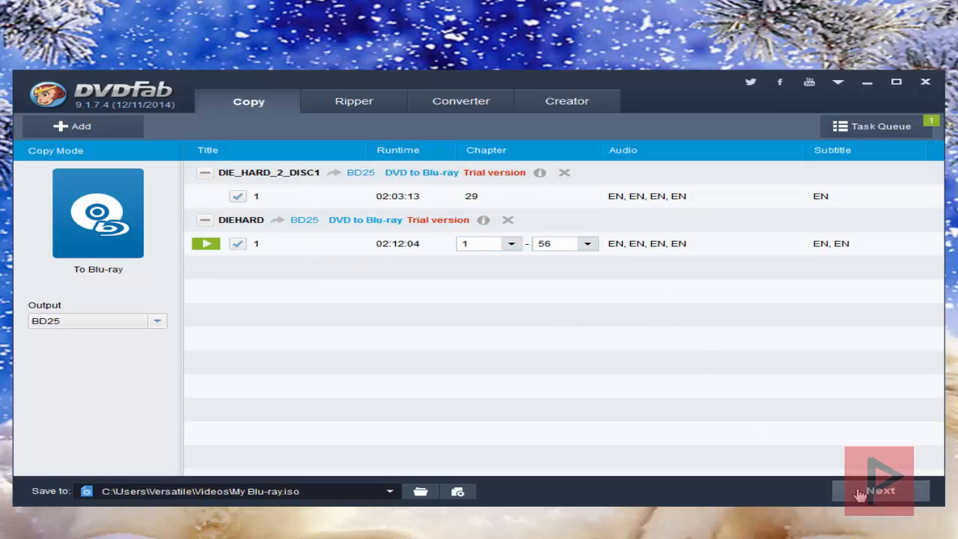
pyautogui.click(879, 491)
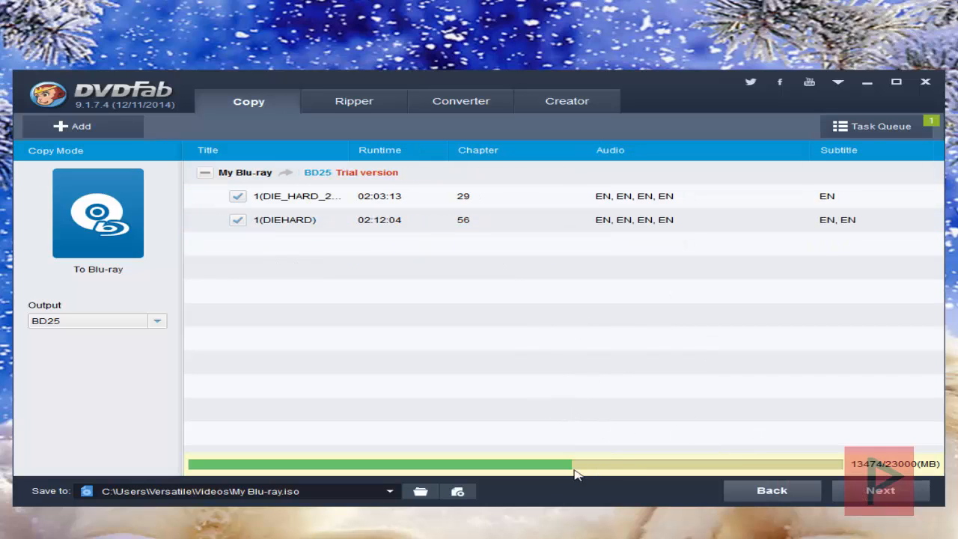
pyautogui.moveTo(901, 479)
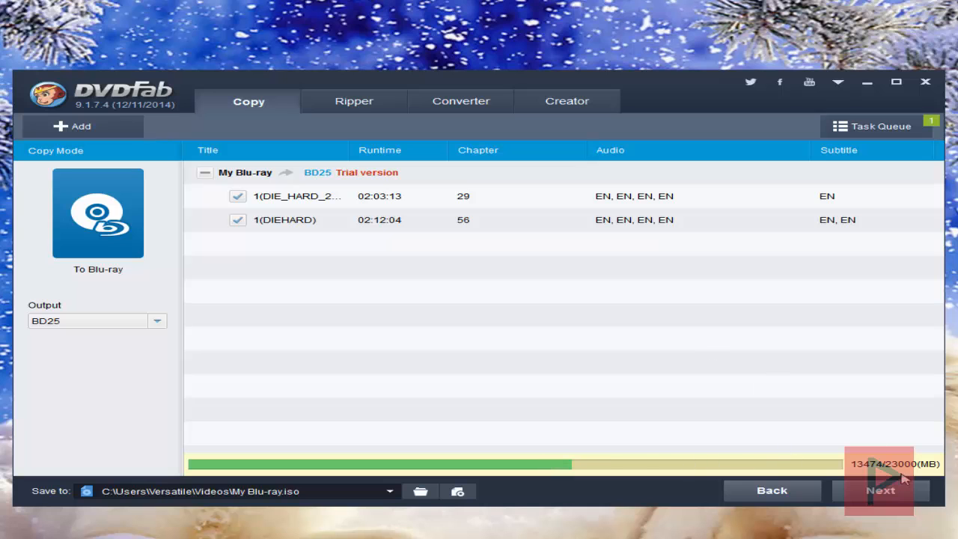
# Apply the first film-reel menu template to the My Blu-ray disc and continue
pyautogui.click(879, 491)
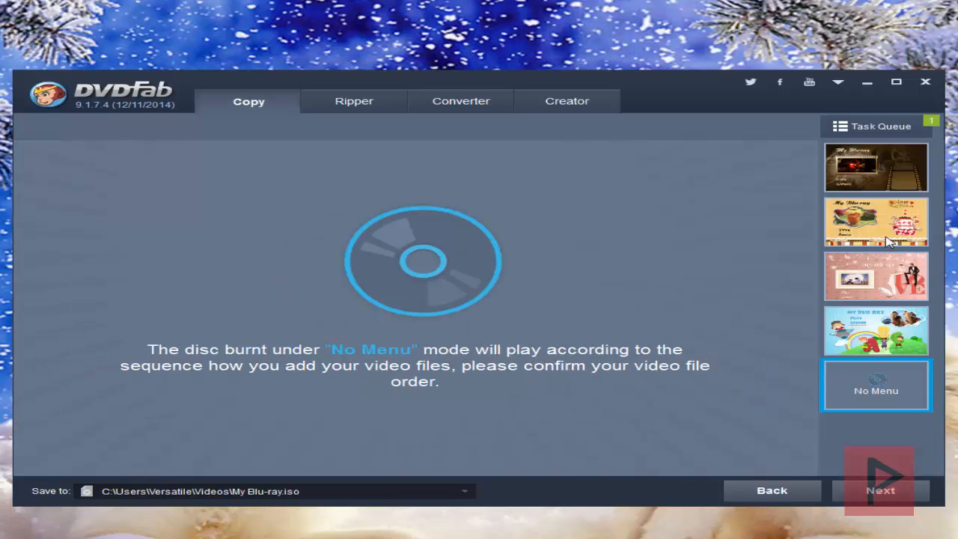
pyautogui.click(876, 168)
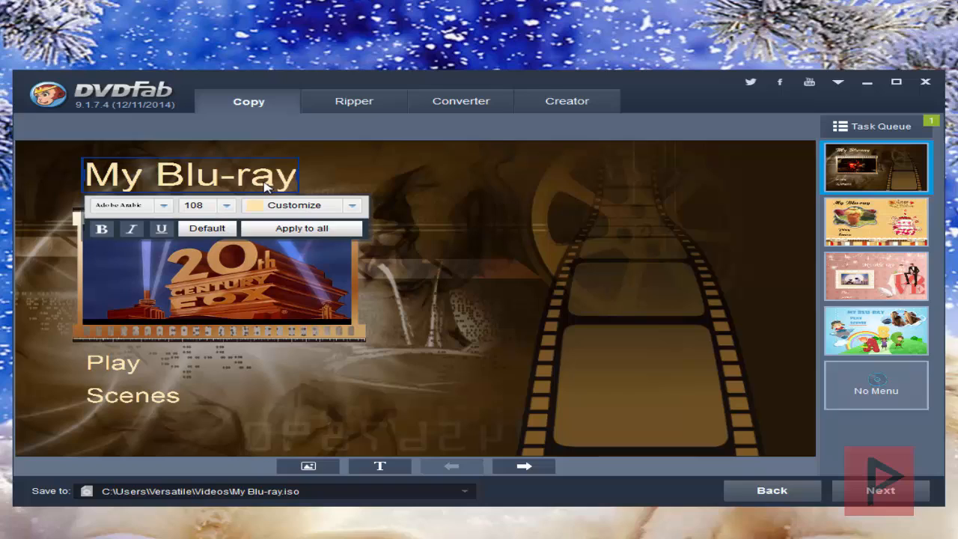
pyautogui.moveTo(687, 398)
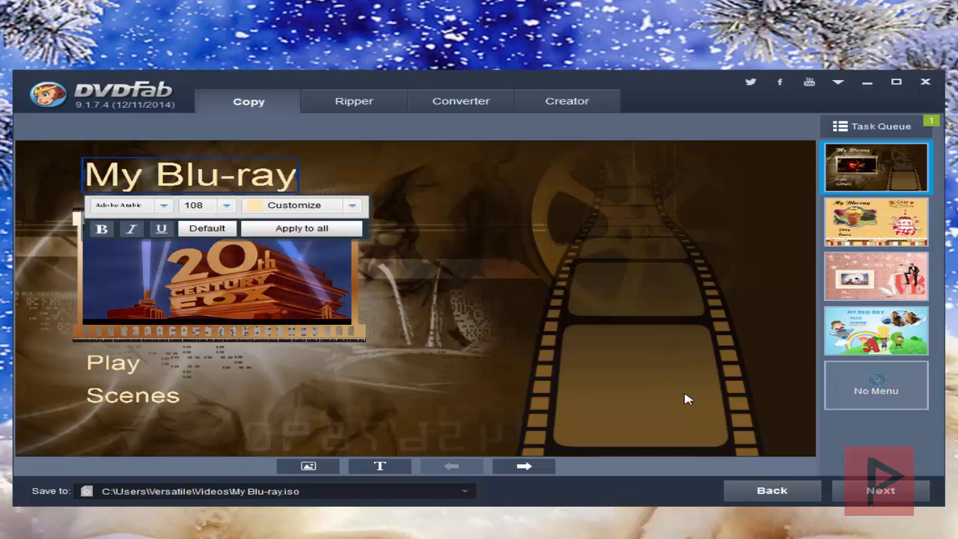
pyautogui.moveTo(646, 365)
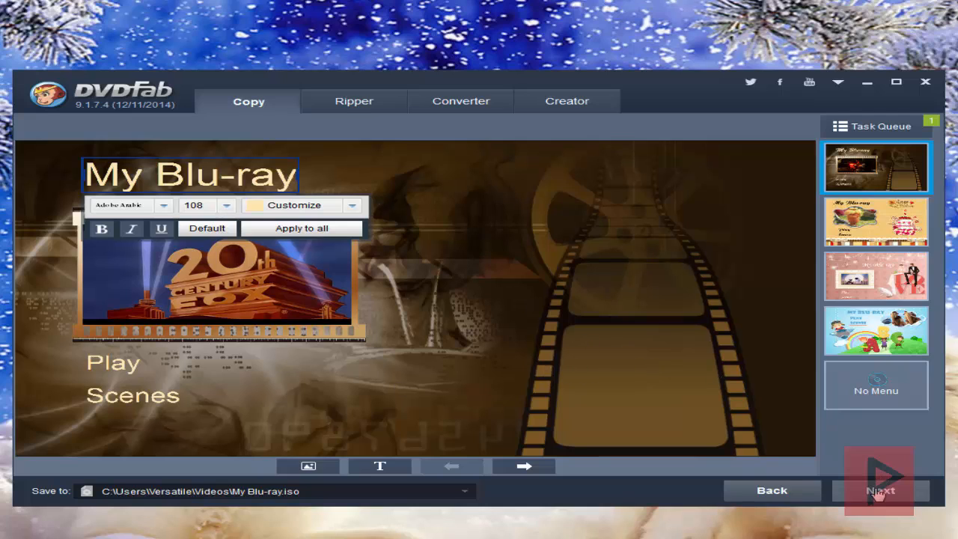
pyautogui.click(879, 490)
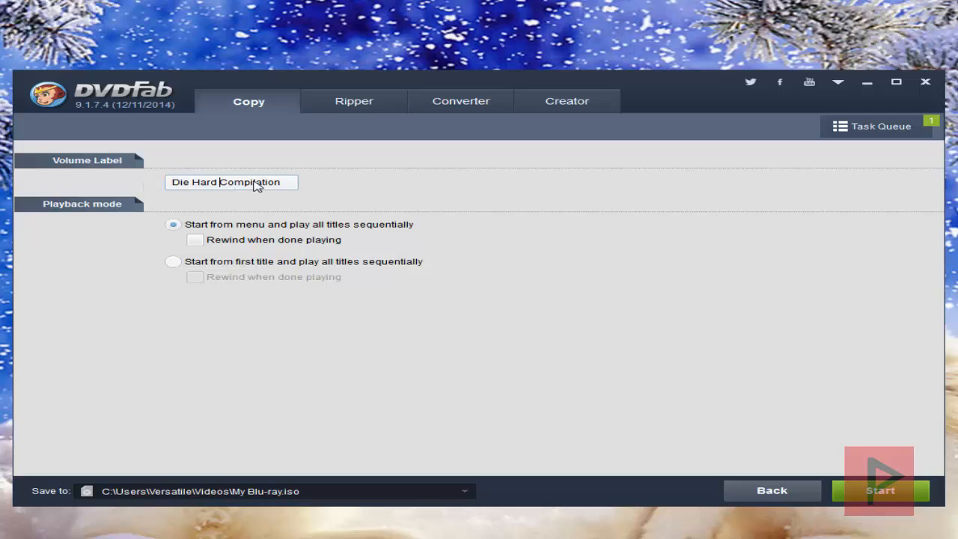
pyautogui.moveTo(314, 269)
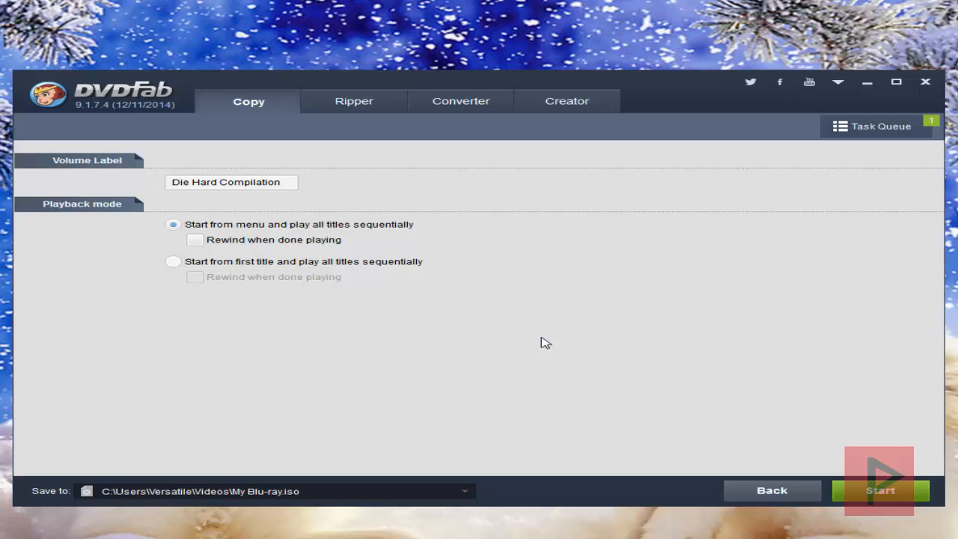
# Start converting the Die Hard Compilation to Blu-ray
pyautogui.click(880, 491)
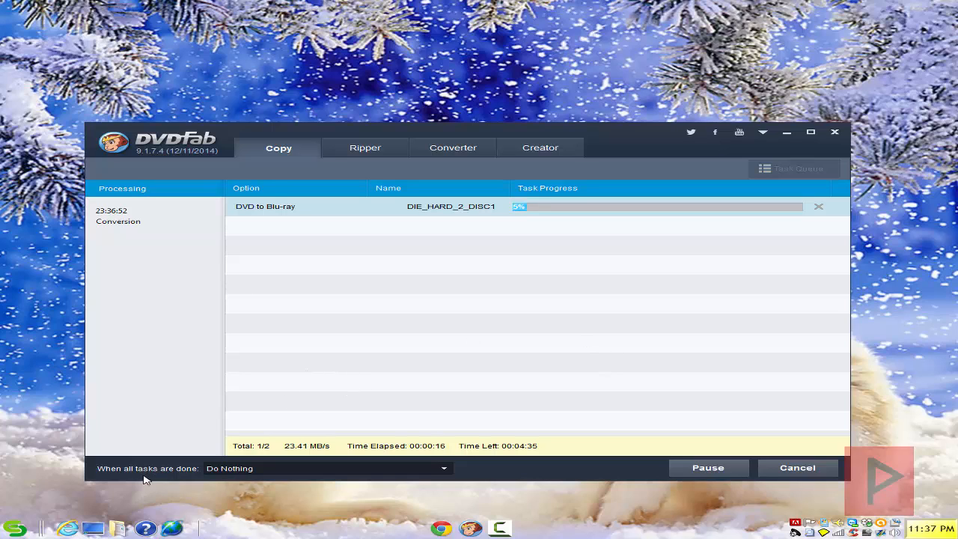
# Keep Do Nothing as the after-completion action and minimize DVDFab to the desktop
pyautogui.click(442, 466)
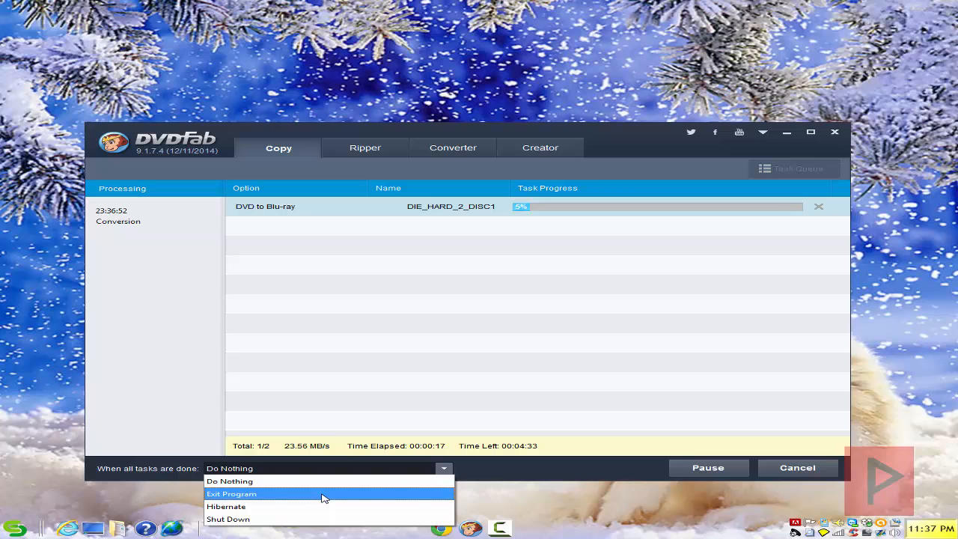
pyautogui.moveTo(327, 518)
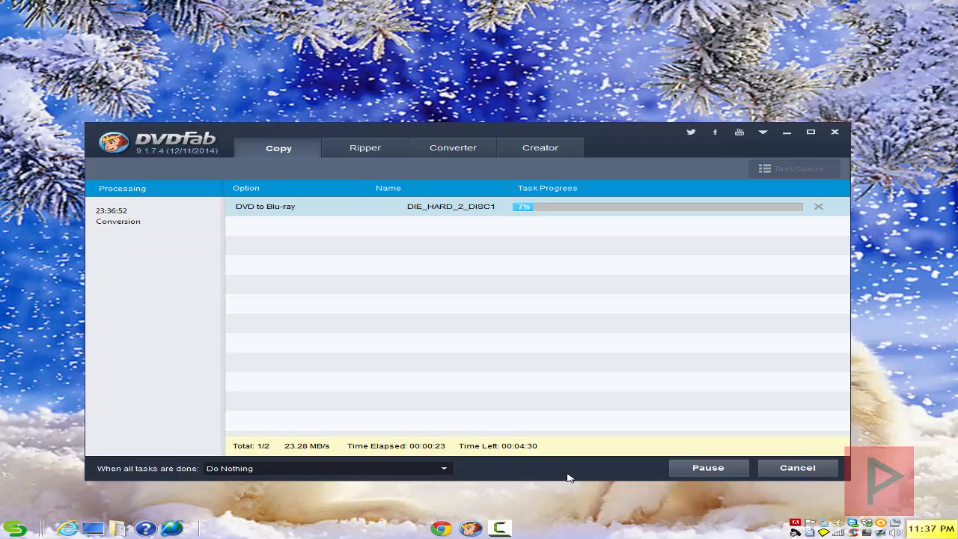
pyautogui.moveTo(787, 132)
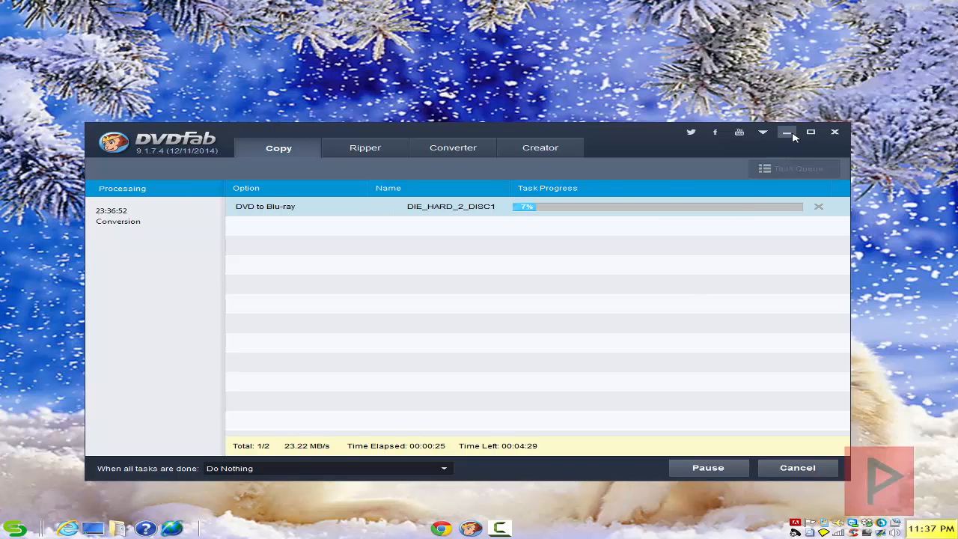
pyautogui.click(787, 131)
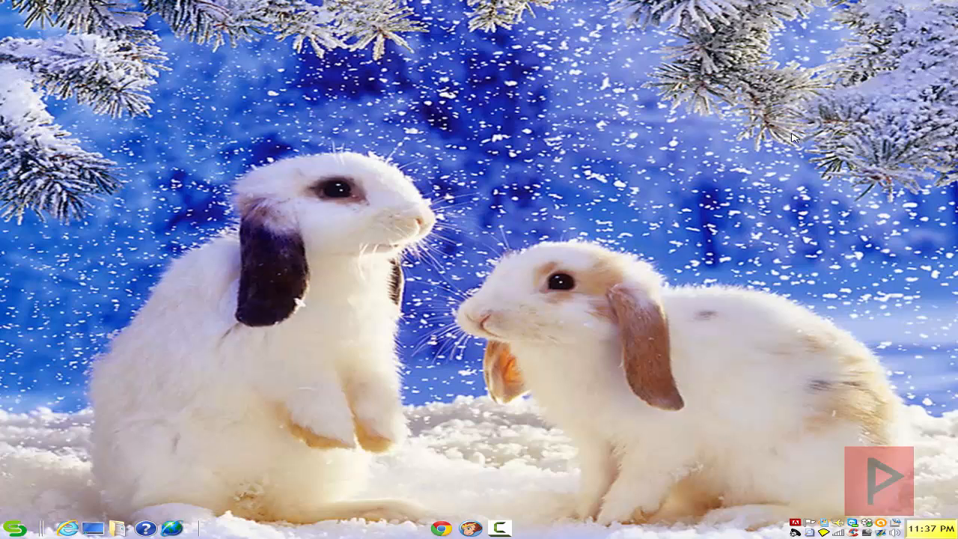